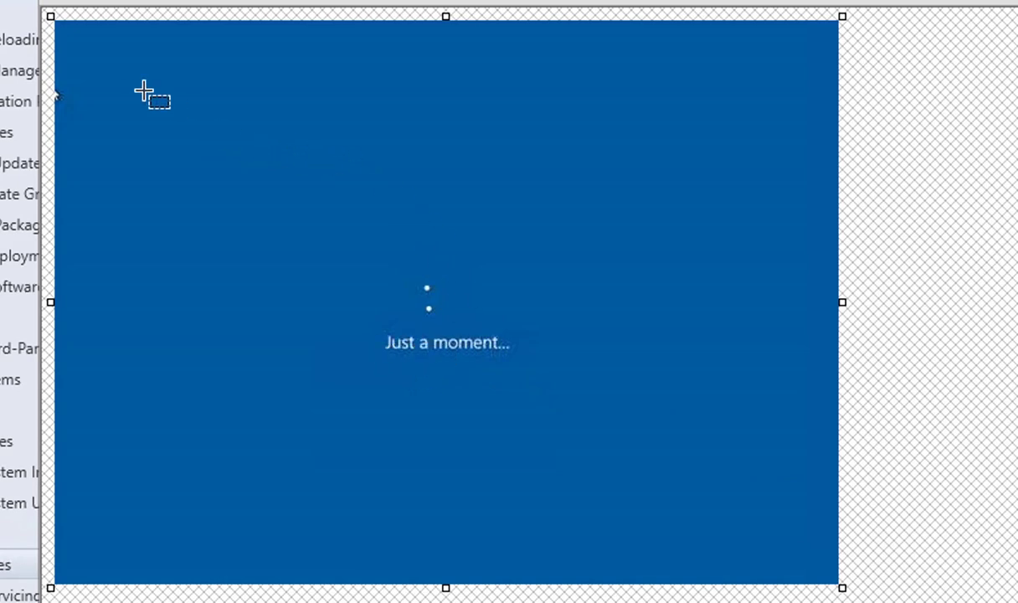
pyautogui.moveTo(497, 342)
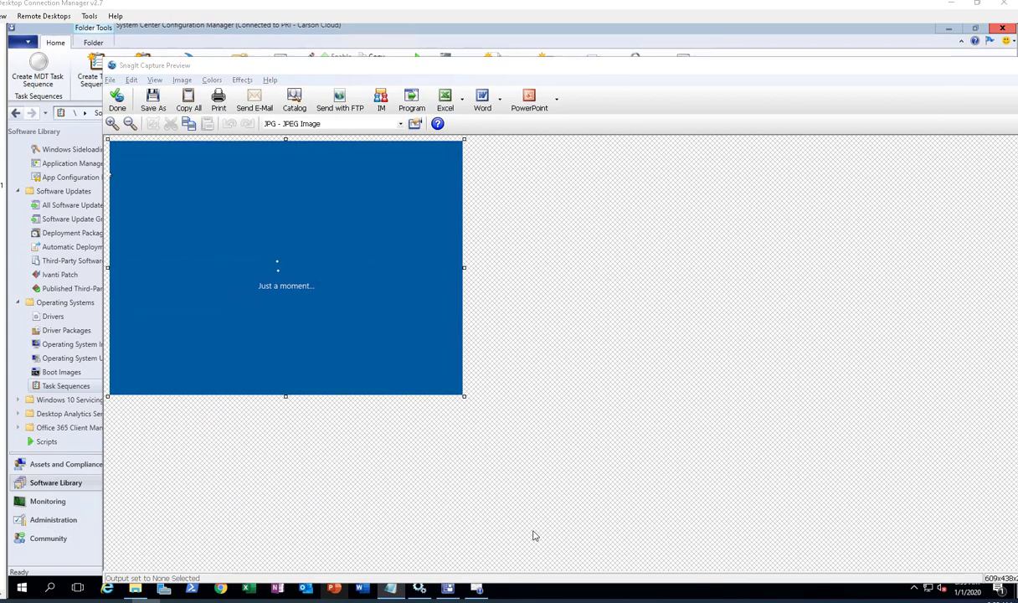
# Step: Close the Snagit preview and show the Setting Package source folder under Application Management > Packages
pyautogui.click(390, 586)
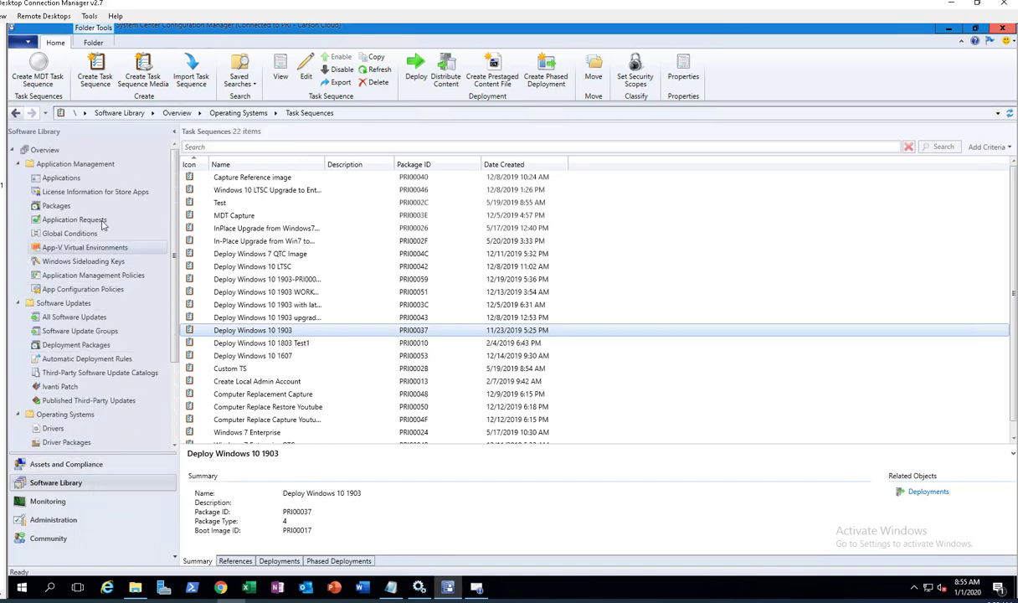
pyautogui.click(56, 206)
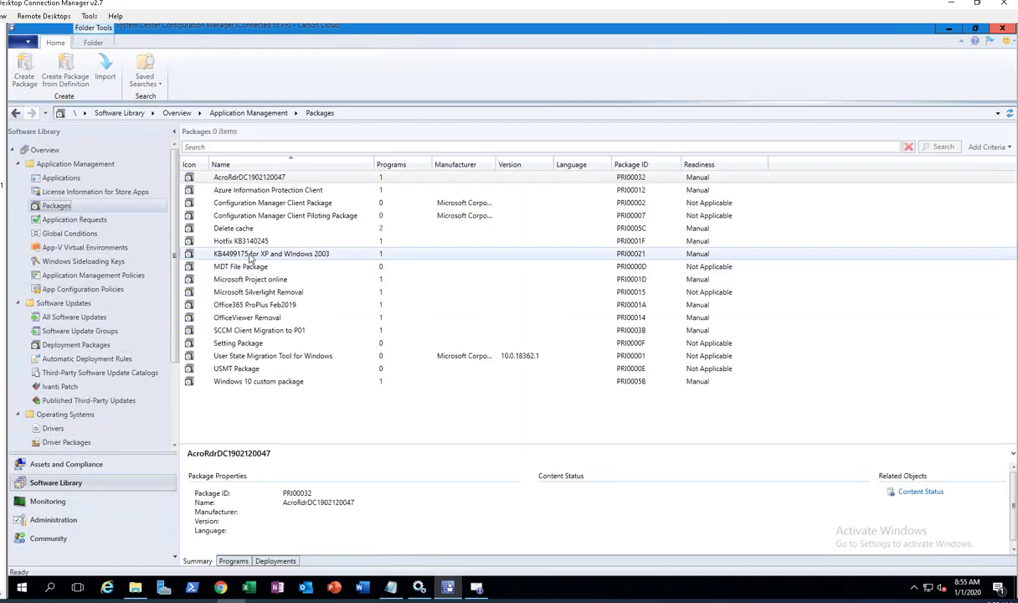
pyautogui.click(243, 342)
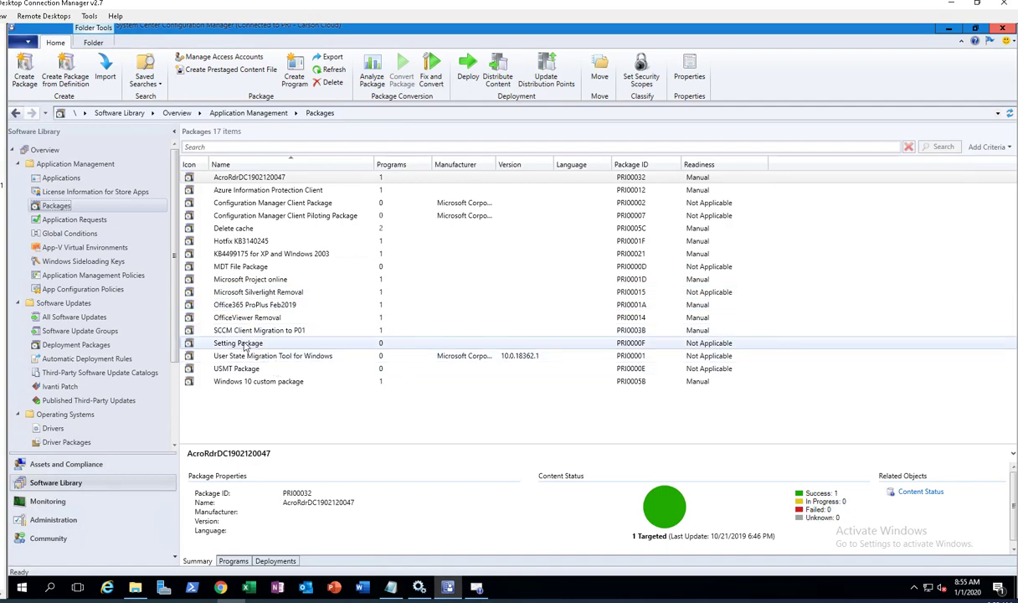
pyautogui.click(238, 342)
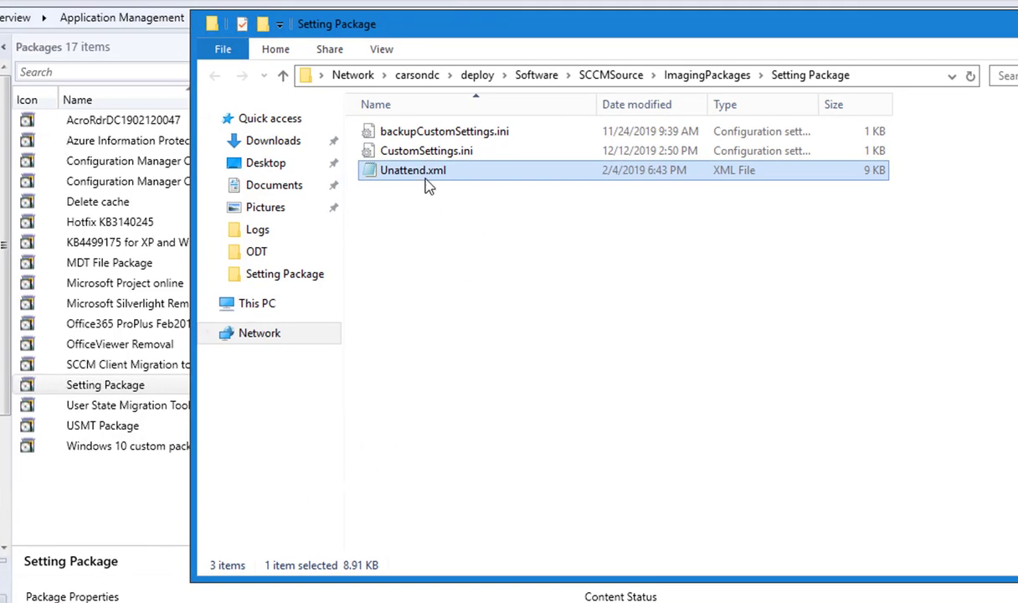
pyautogui.moveTo(434, 177)
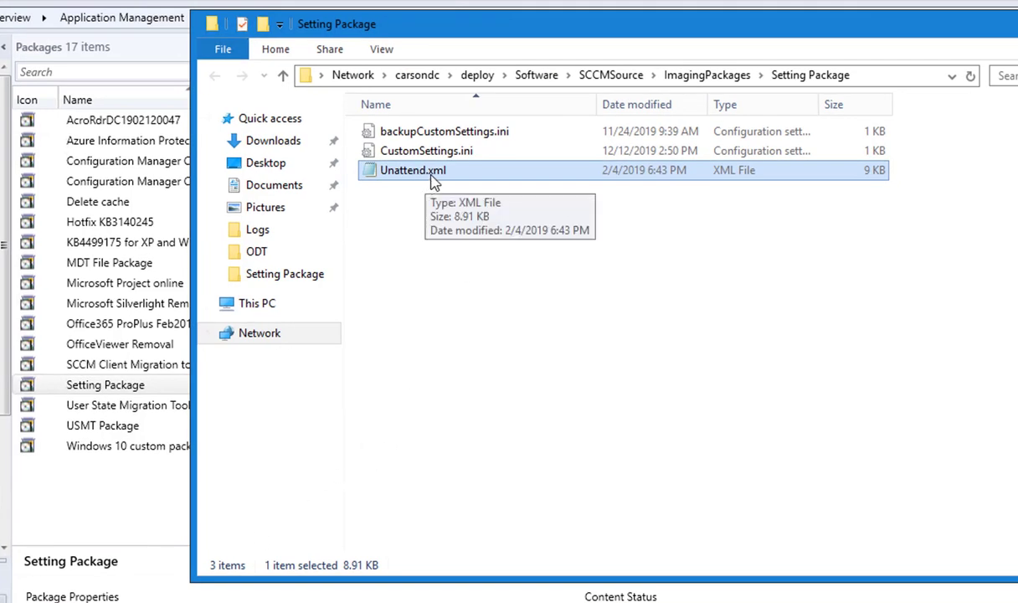
pyautogui.moveTo(446, 188)
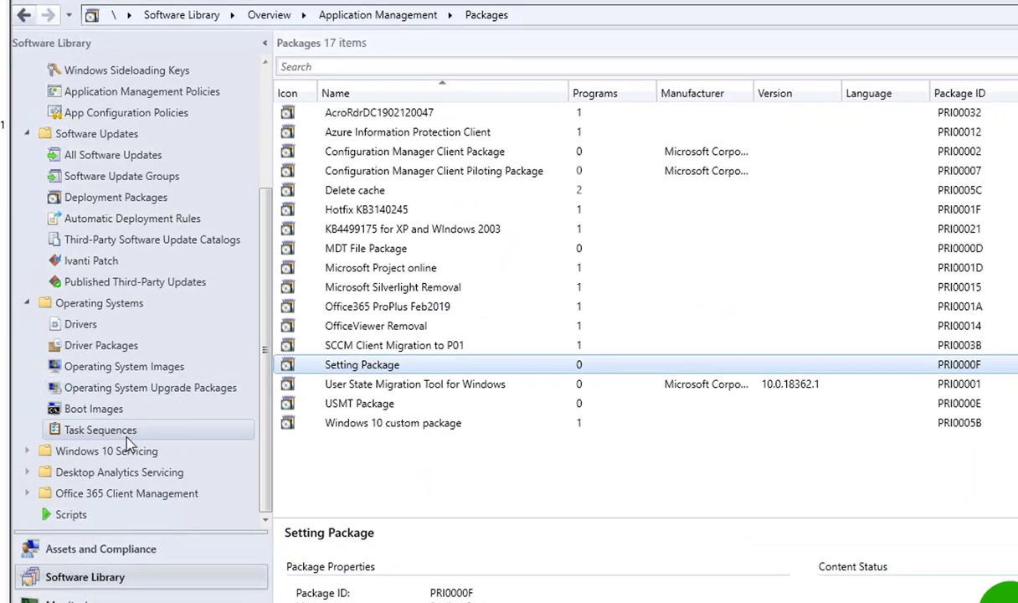
# Step: Open the Deploy Windows 10 1903 task sequence in the Task Sequence Editor
pyautogui.click(98, 430)
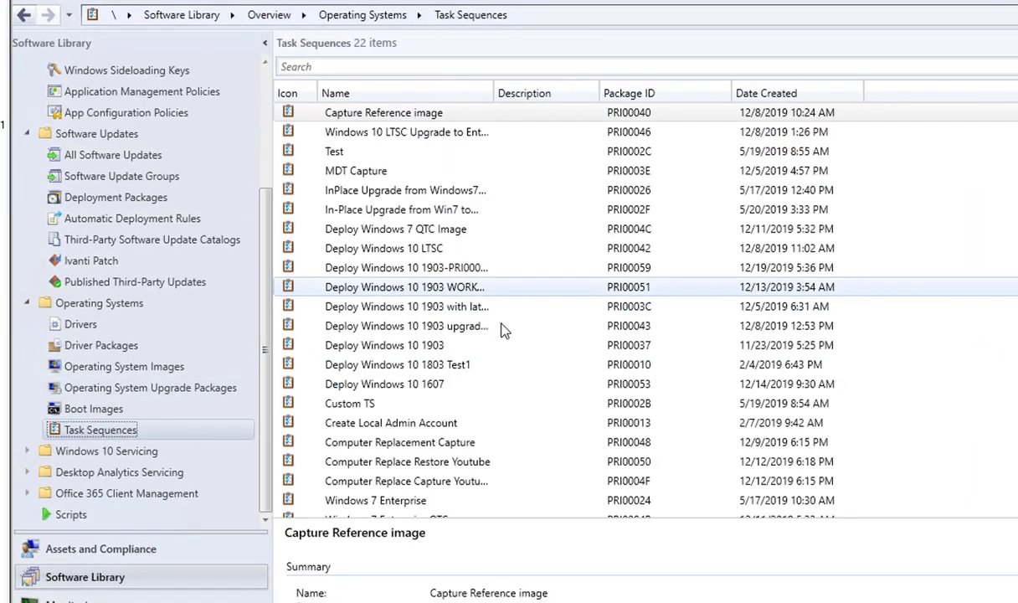
pyautogui.rightClick(383, 345)
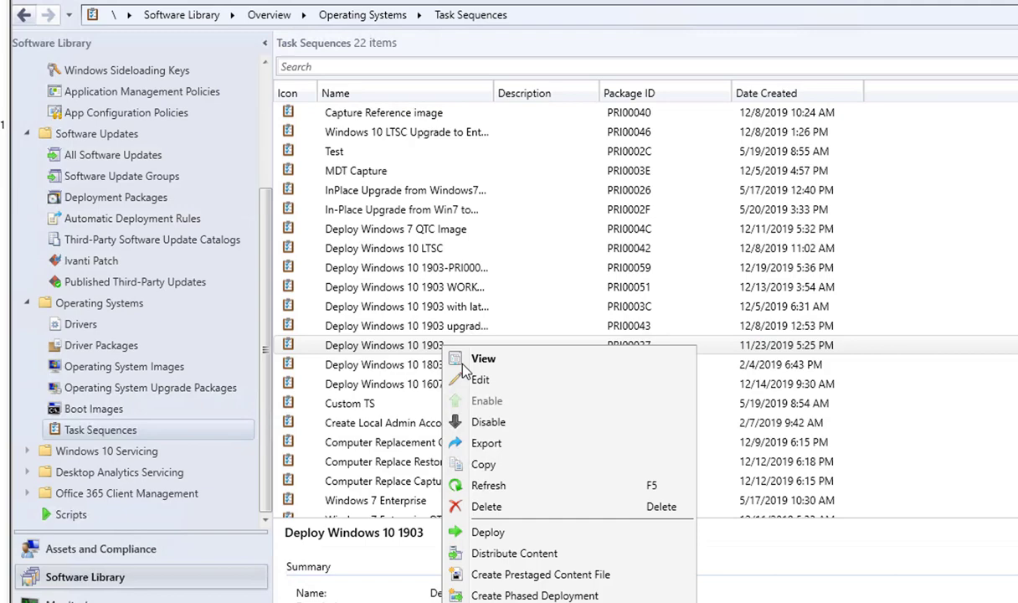
pyautogui.click(561, 338)
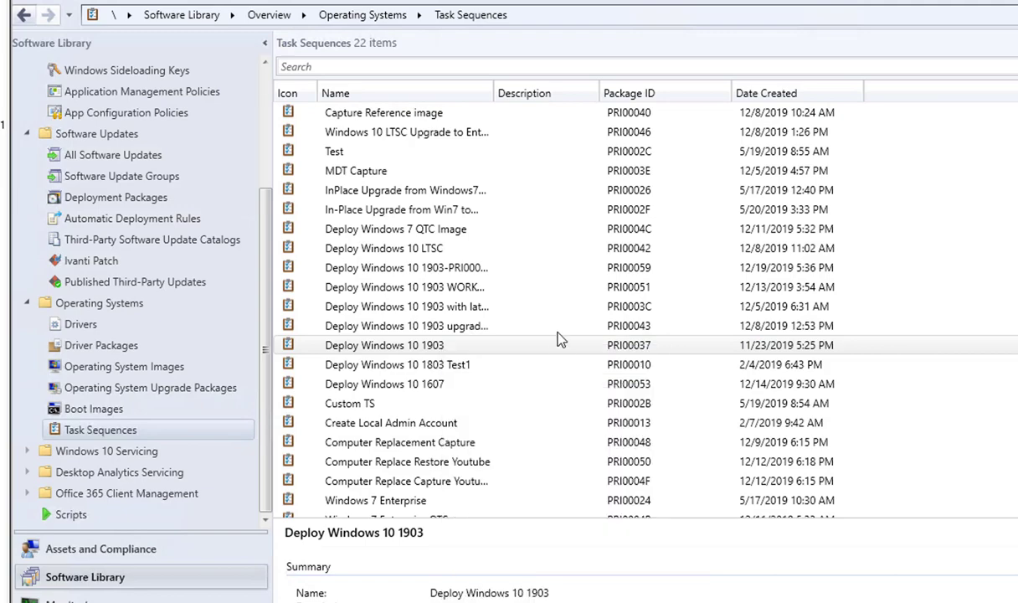
pyautogui.doubleClick(384, 345)
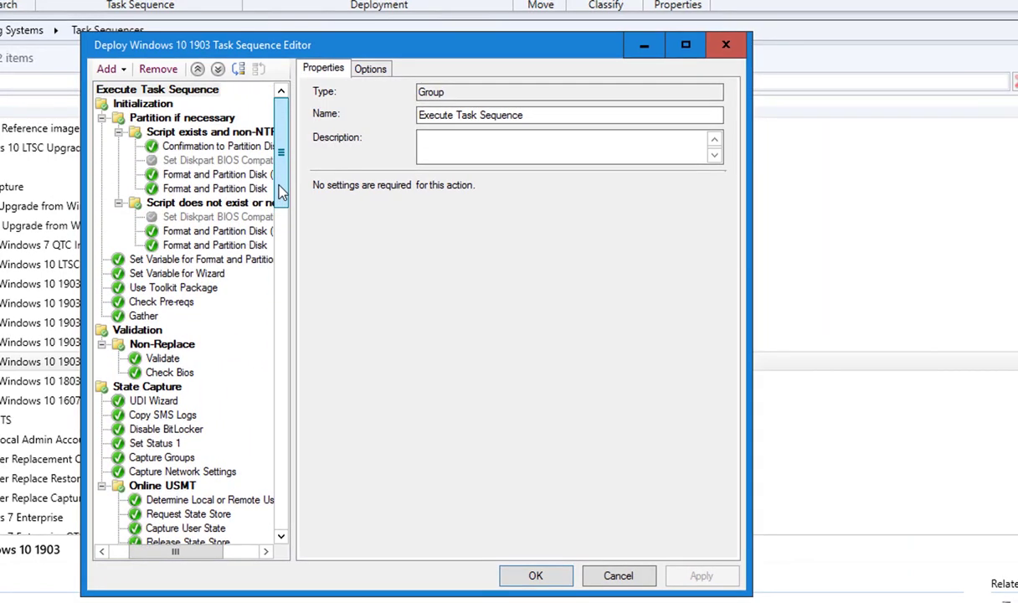
# Step: Review Apply Operating System Image, Apply Windows Settings and Configure step properties, confirming Setting Package's unattend.xml
pyautogui.scroll(-3)
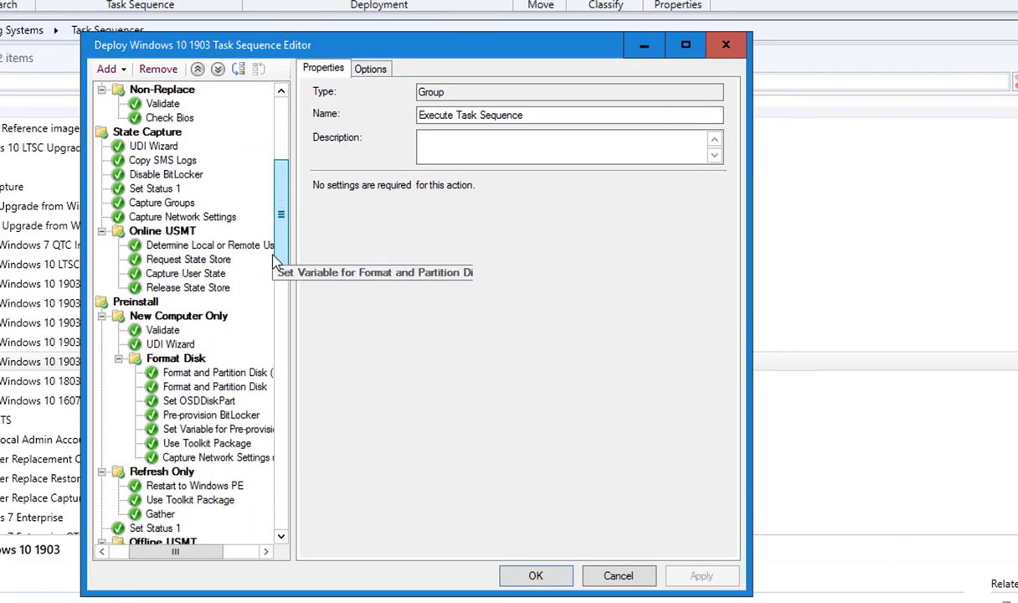
pyautogui.scroll(-3)
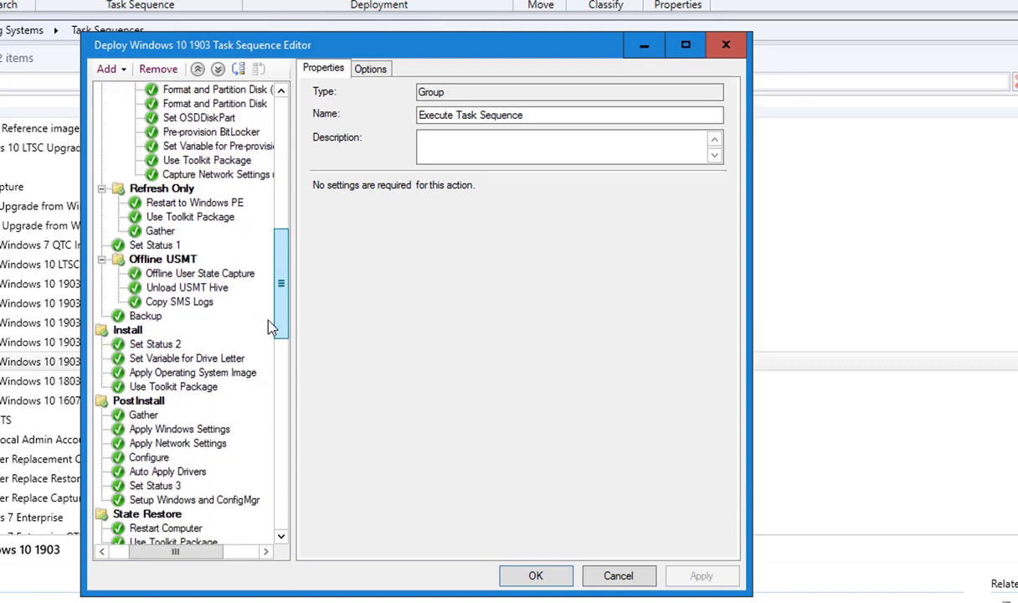
pyautogui.scroll(-3)
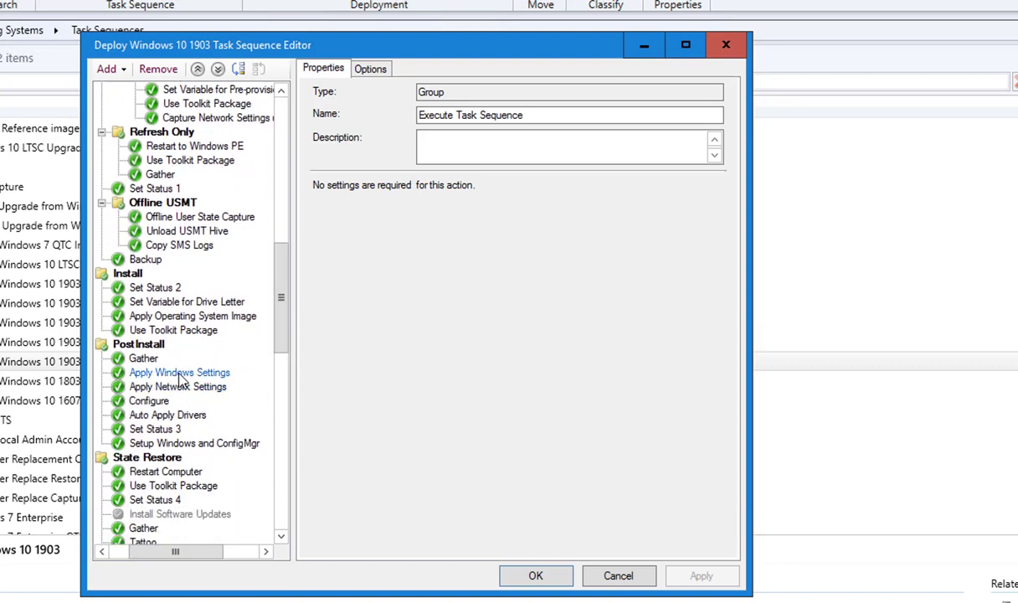
pyautogui.click(179, 372)
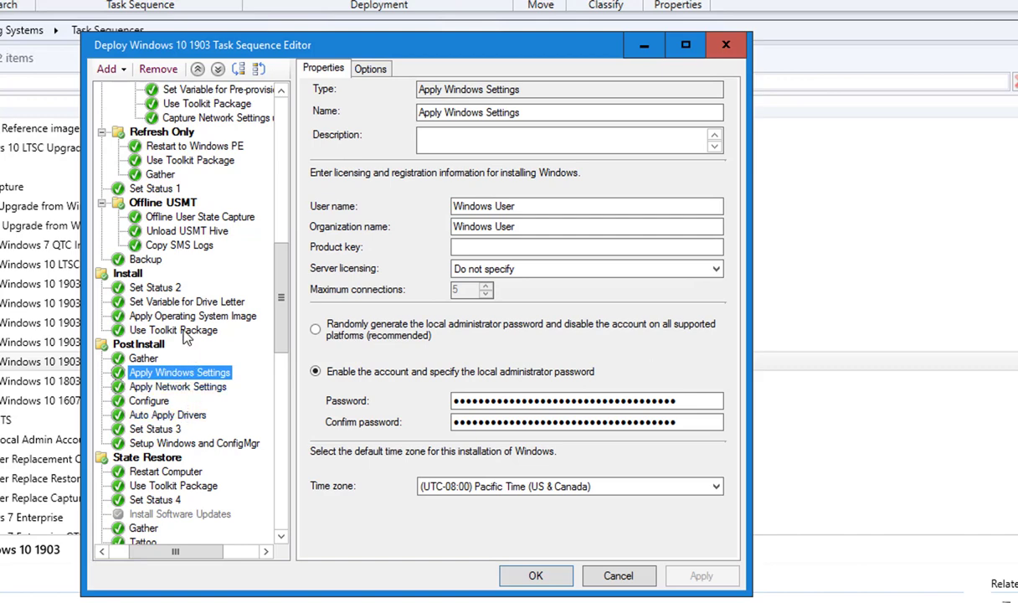
pyautogui.click(192, 316)
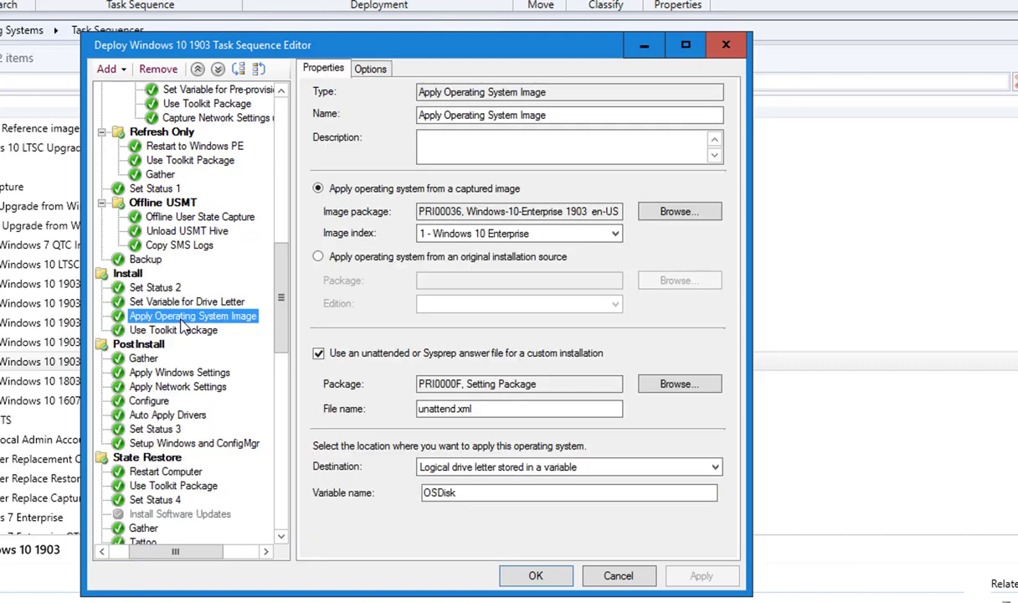
pyautogui.moveTo(352, 431)
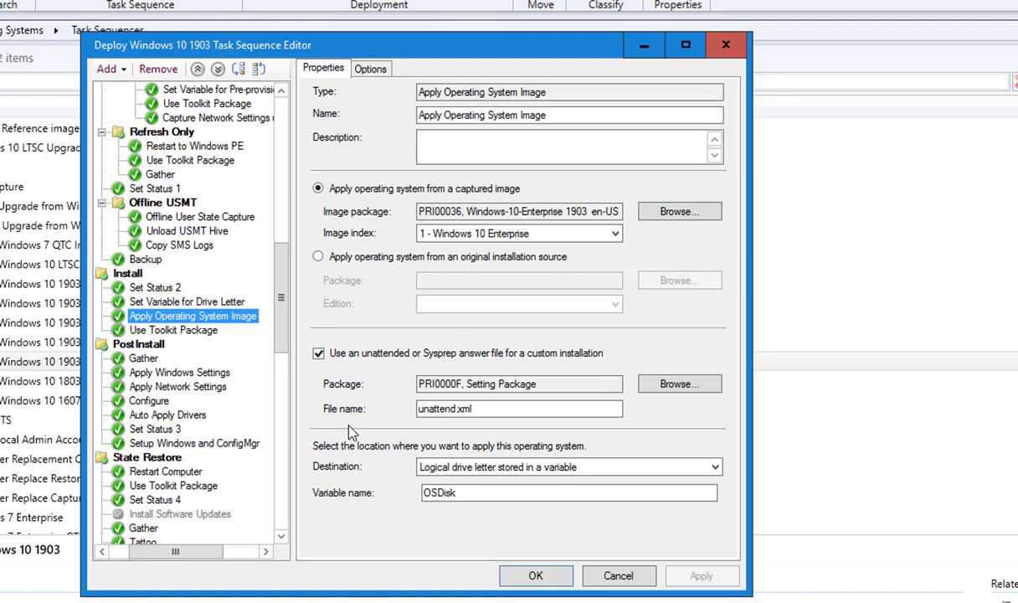
pyautogui.moveTo(474, 426)
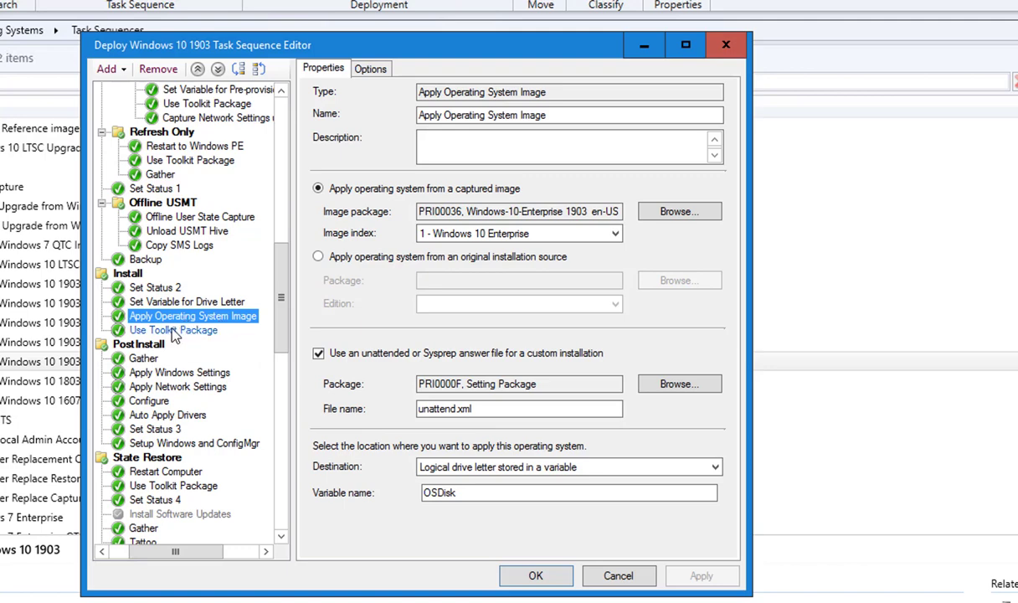
pyautogui.click(179, 372)
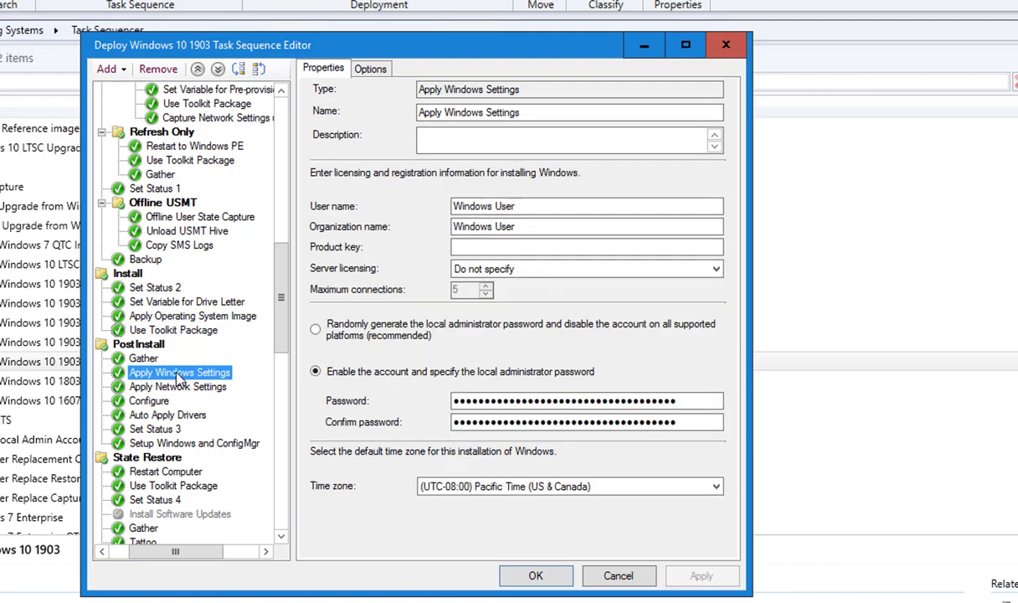
pyautogui.click(149, 400)
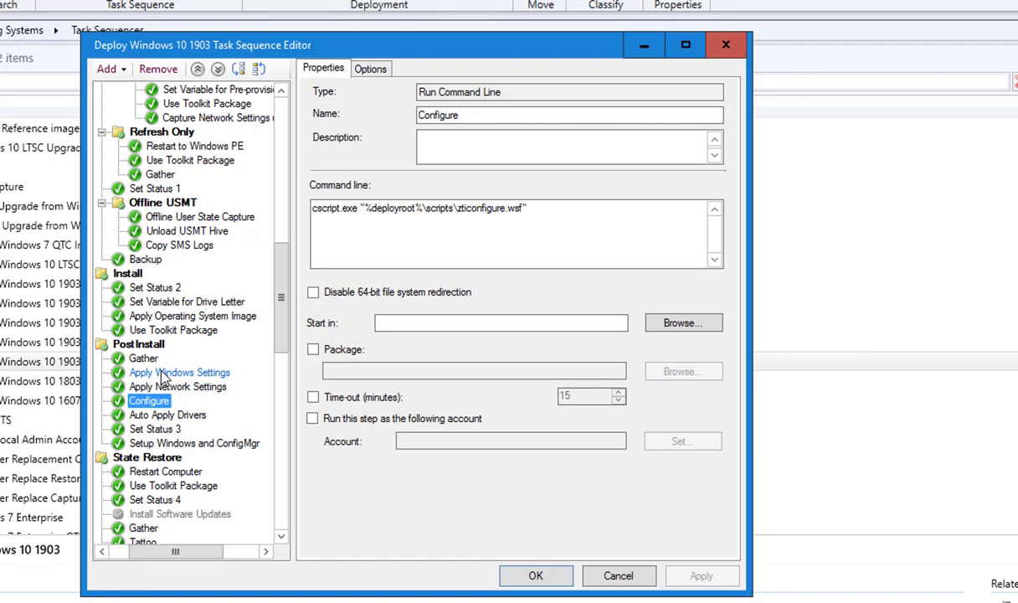
pyautogui.click(179, 373)
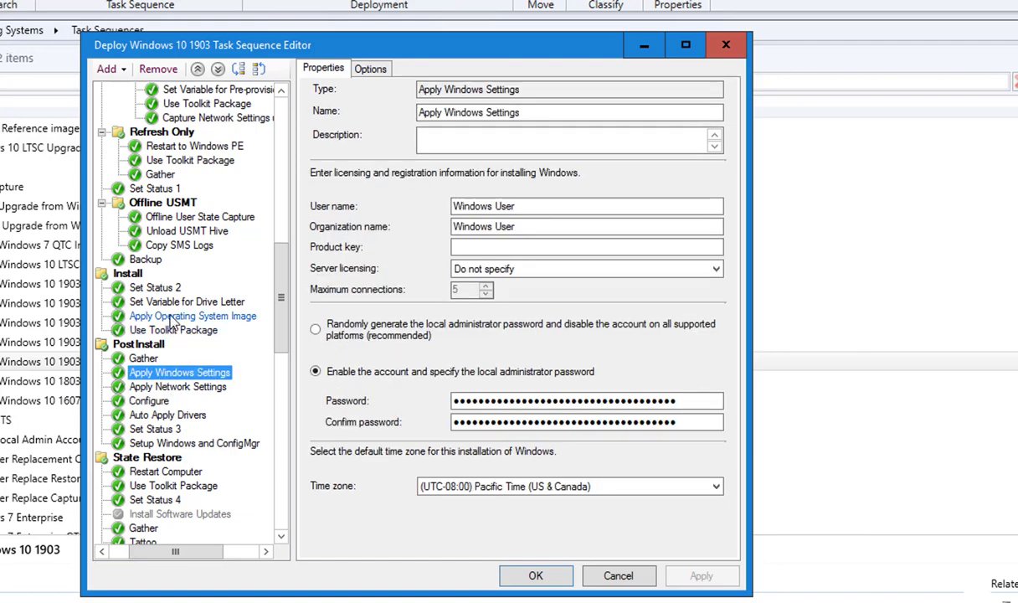
pyautogui.click(192, 315)
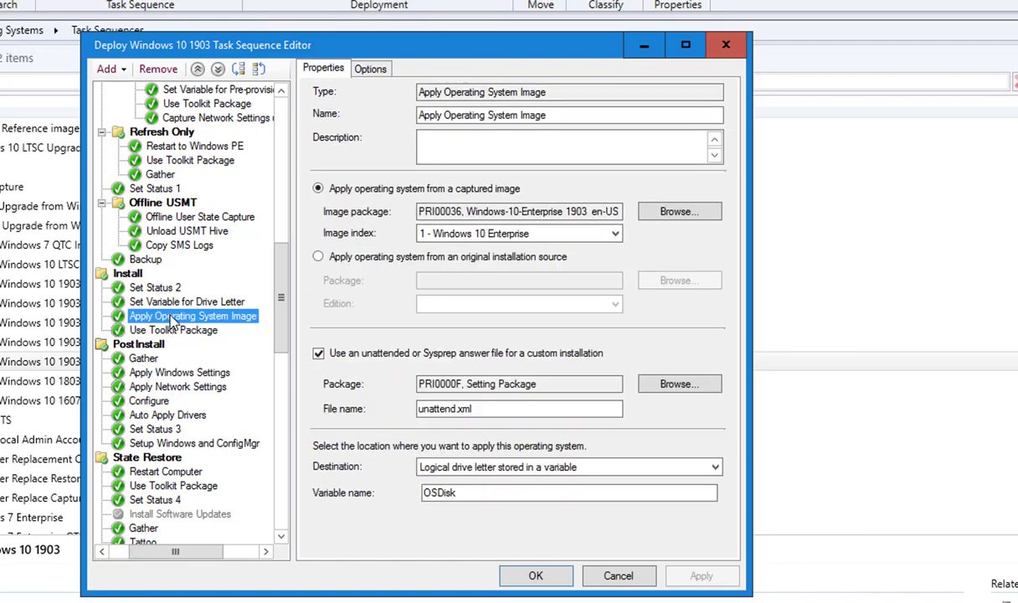
pyautogui.moveTo(280, 285)
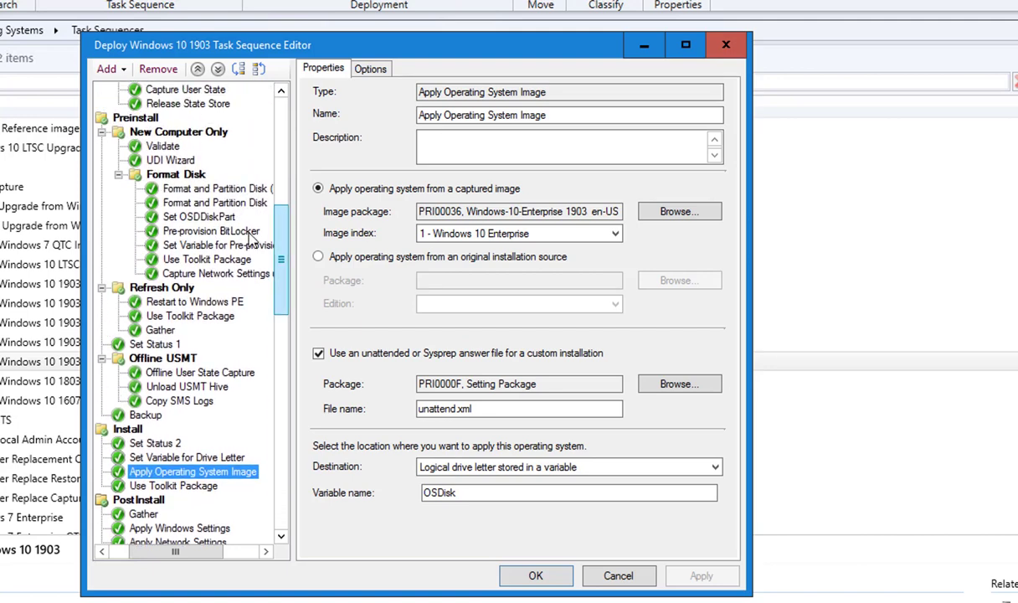
pyautogui.moveTo(284, 191)
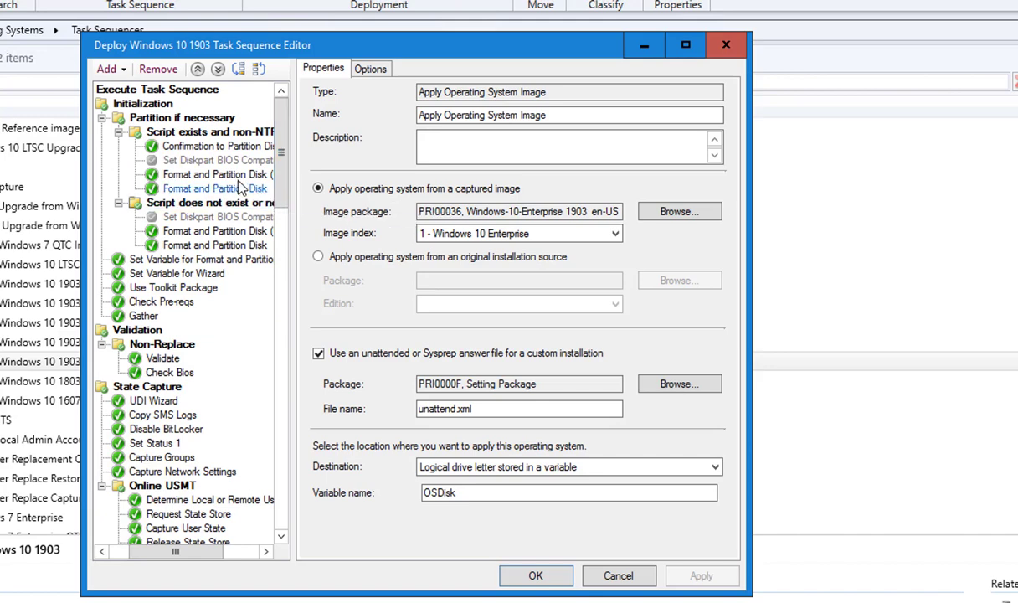
pyautogui.moveTo(215, 188)
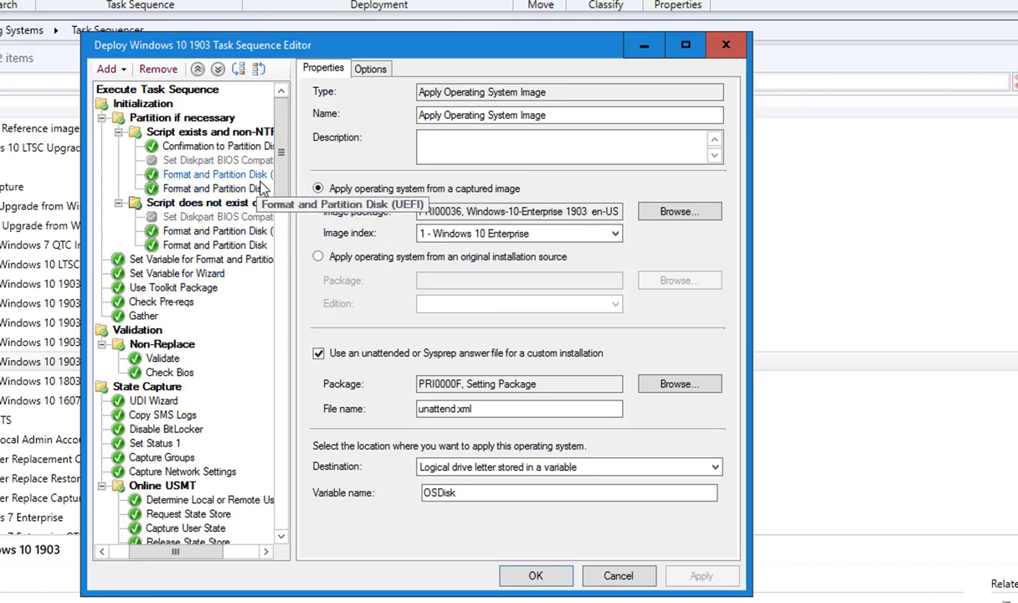
pyautogui.moveTo(286, 192)
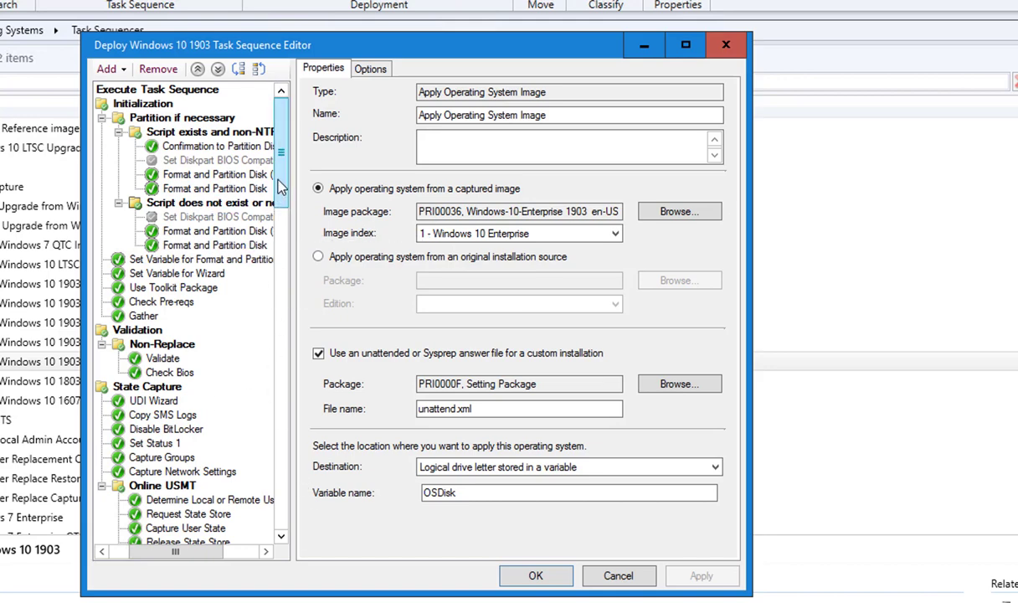
pyautogui.scroll(-3)
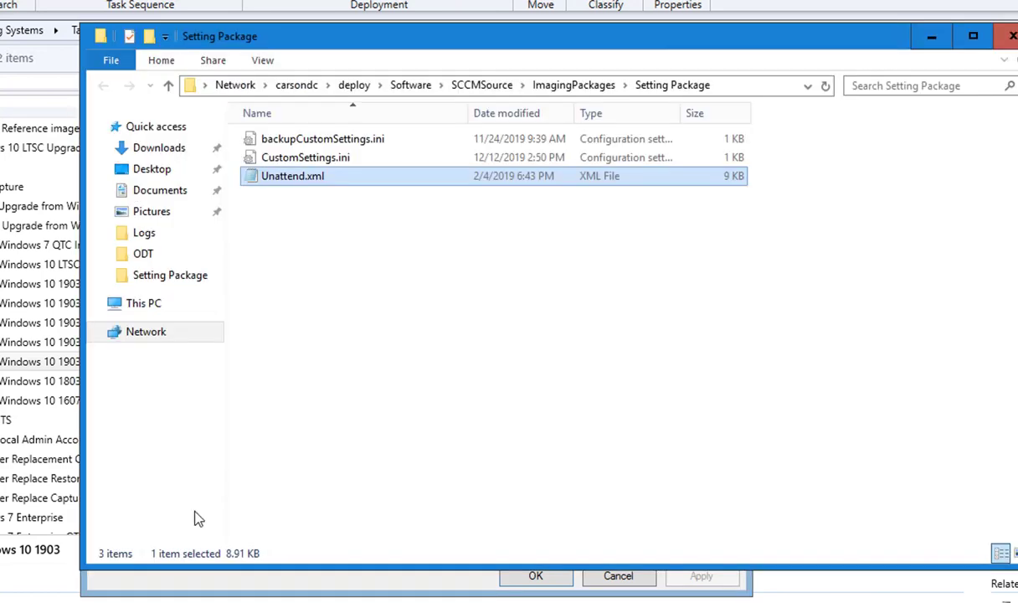
pyautogui.moveTo(375, 54)
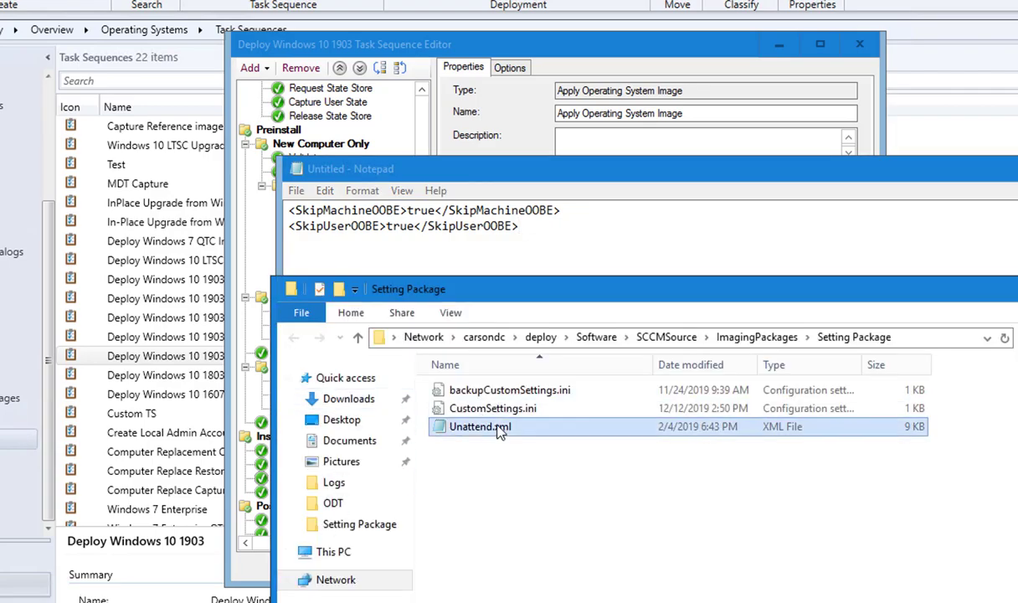
# Step: Open Unattend.xml in Notepad, scroll through oobeSystem and RunSynchronous sections, and bring up Find
pyautogui.doubleClick(475, 426)
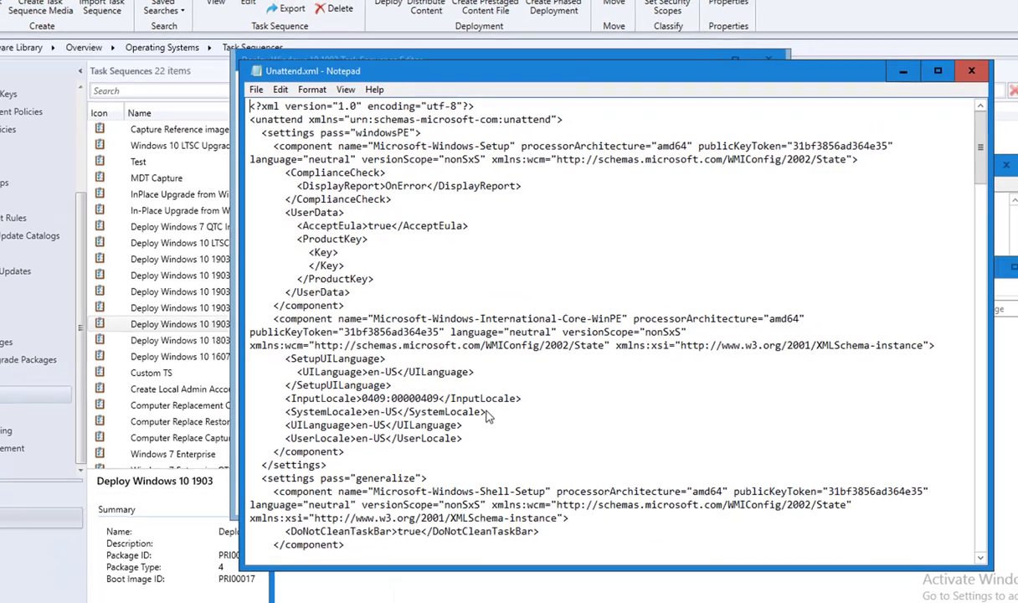
pyautogui.scroll(-3)
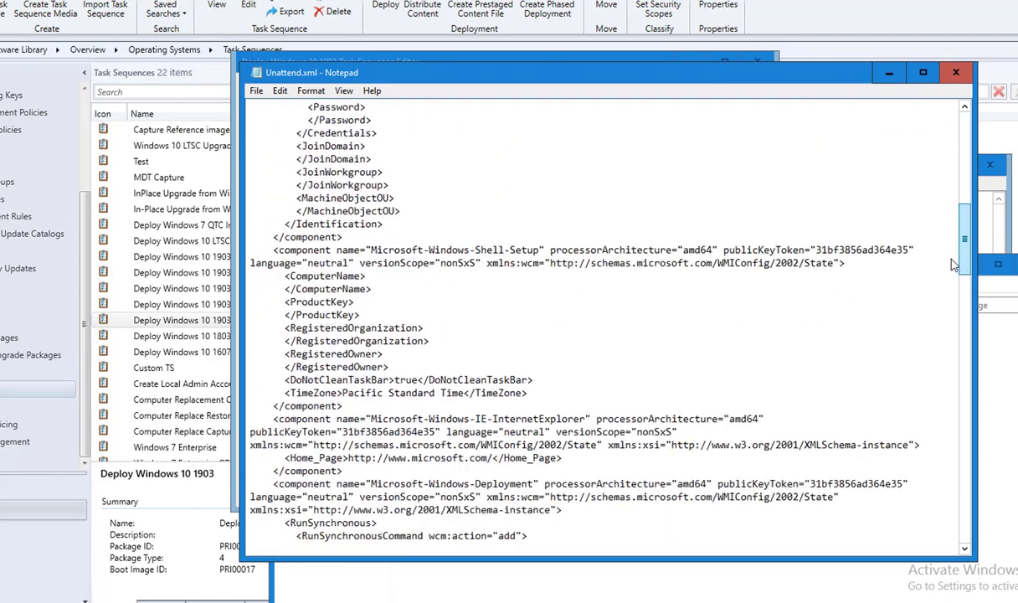
pyautogui.scroll(-3)
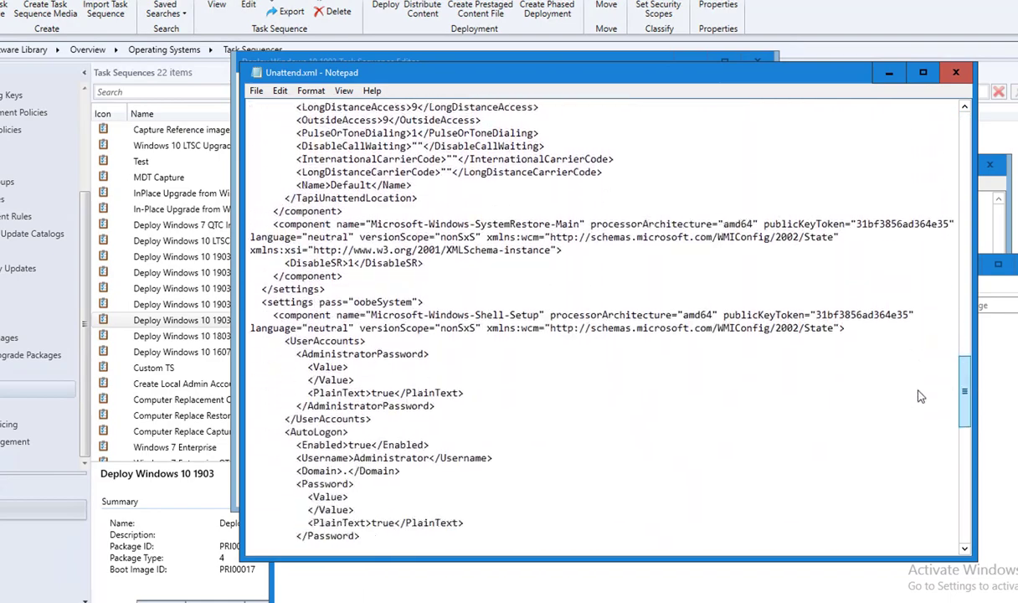
pyautogui.scroll(-3)
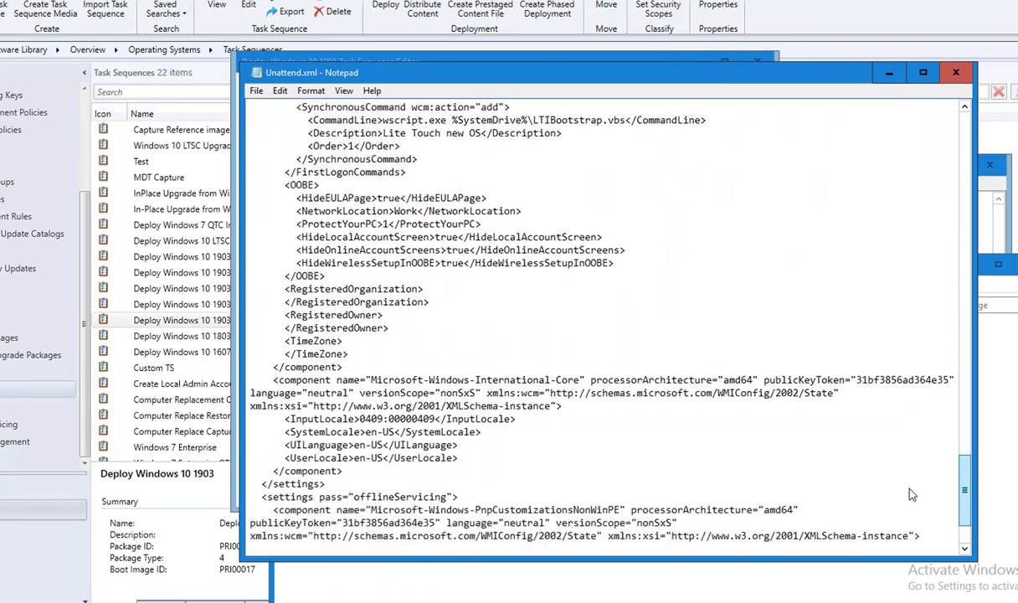
pyautogui.scroll(-3)
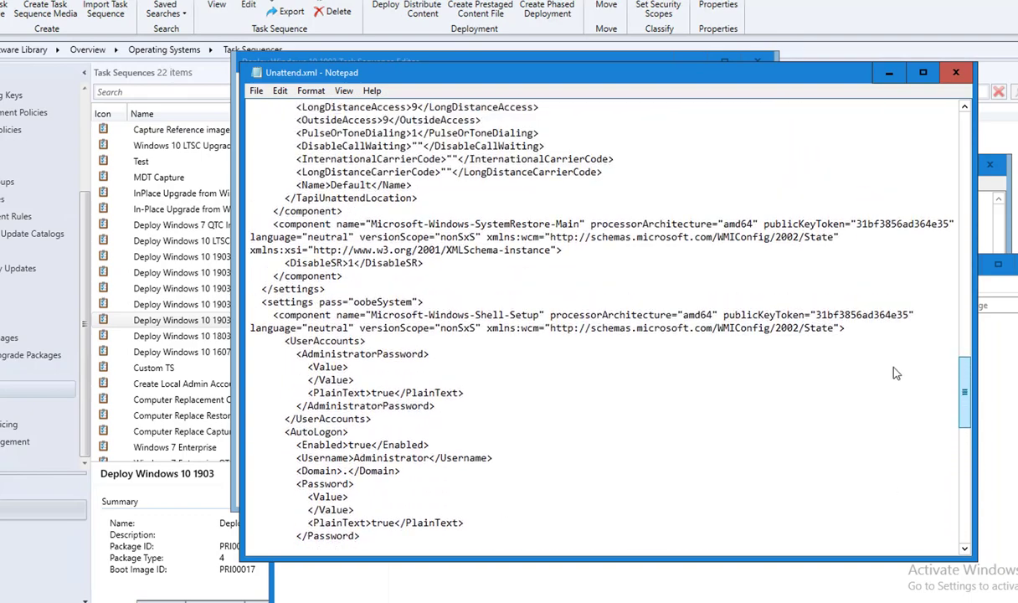
pyautogui.scroll(-3)
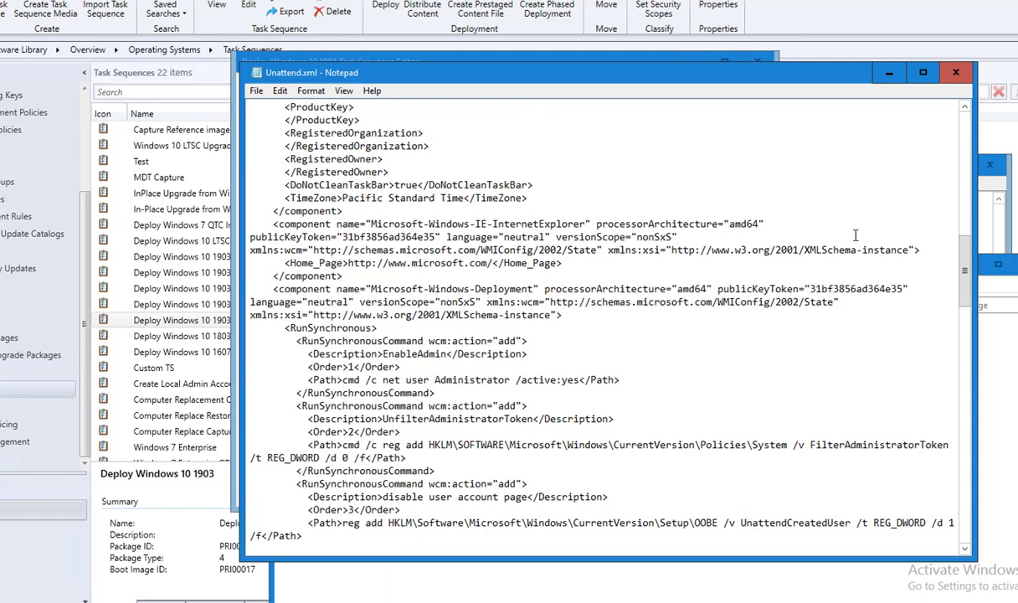
pyautogui.click(923, 72)
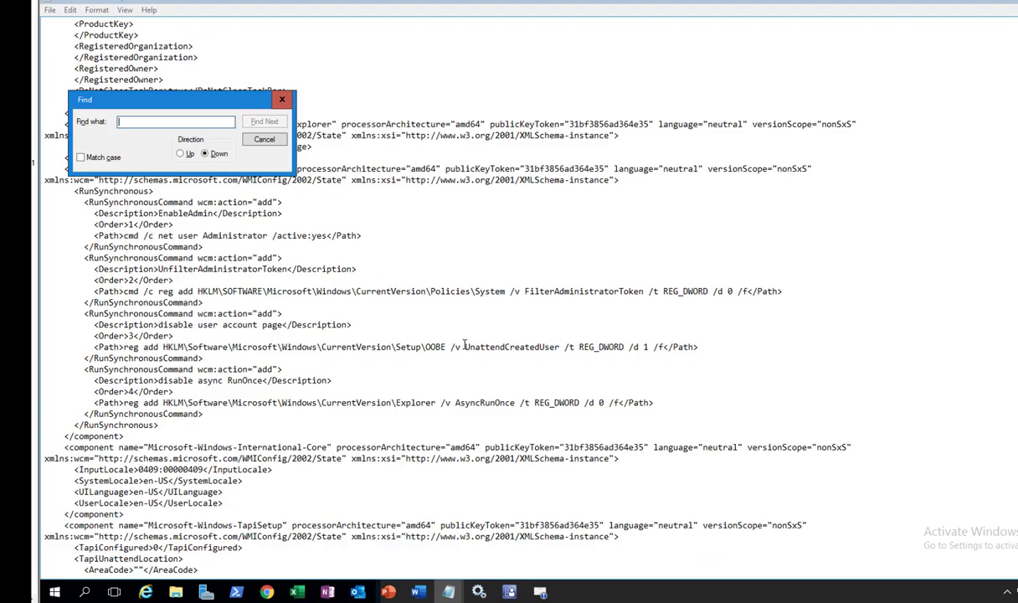
# Step: Search for 'oobe' until the <OOBE> block is reached, then close Find
pyautogui.write('oobe')
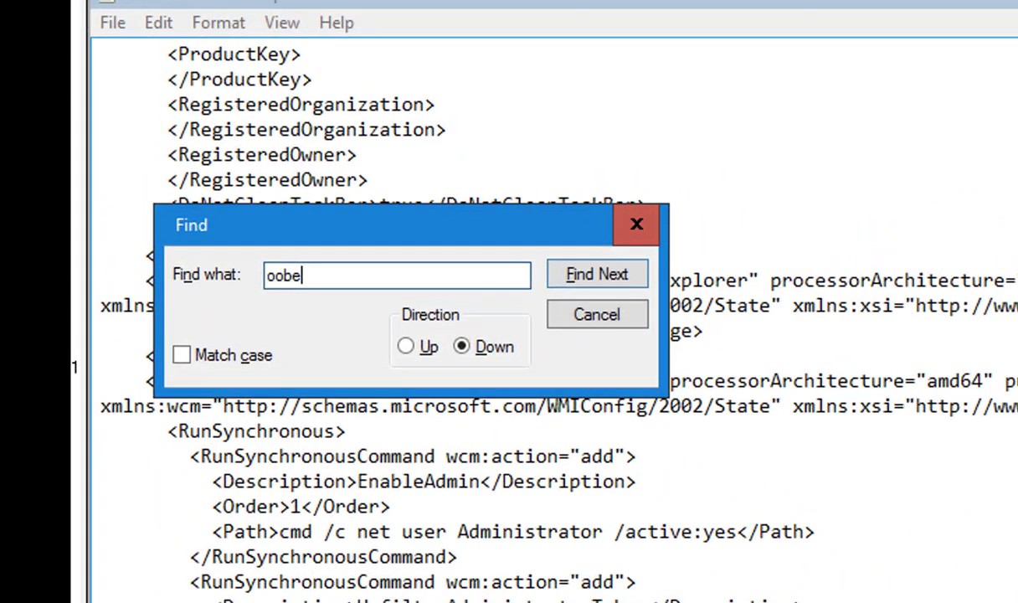
pyautogui.click(597, 274)
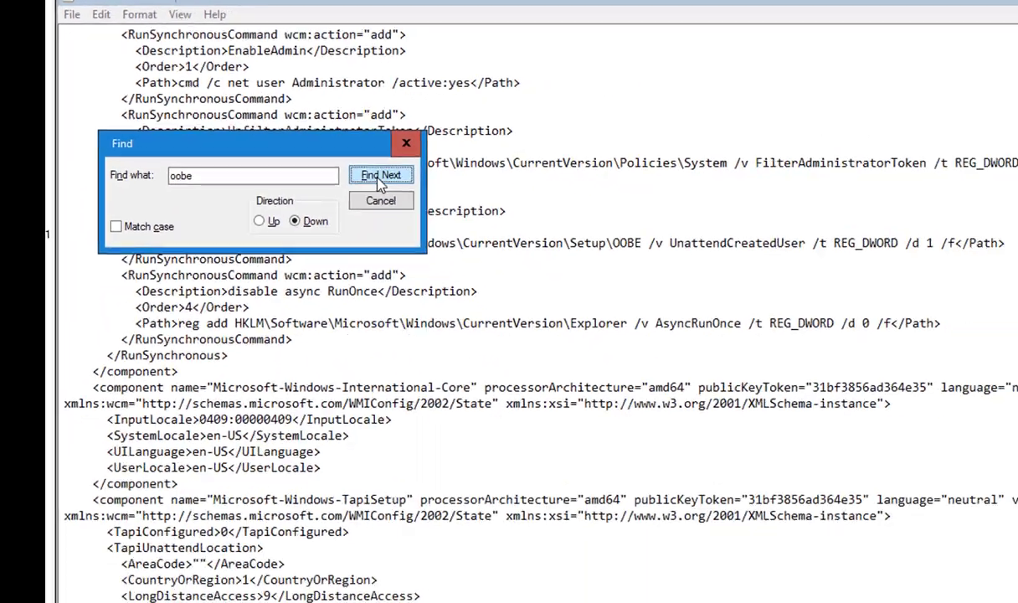
pyautogui.click(382, 174)
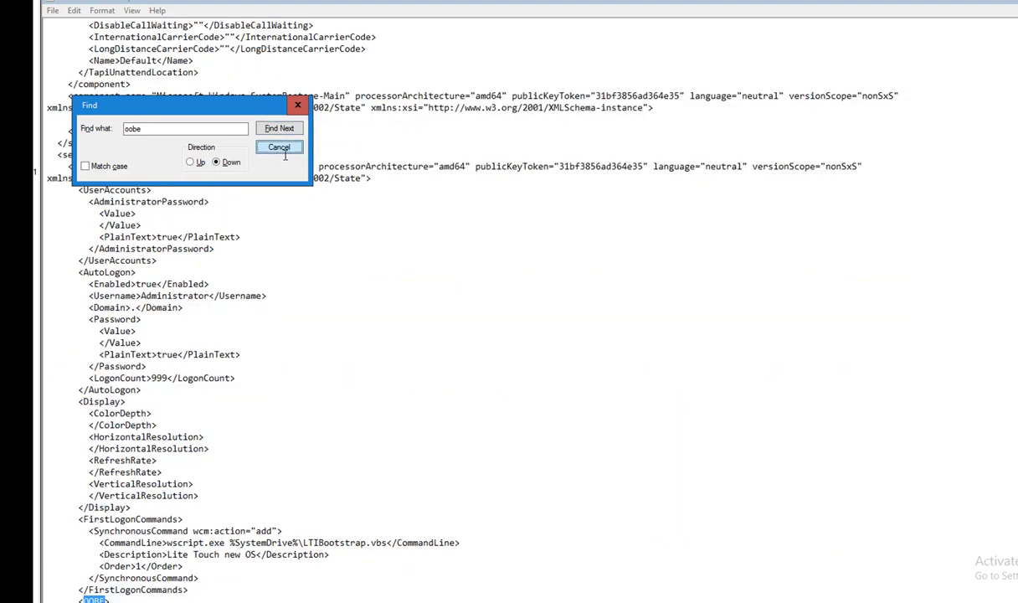
pyautogui.click(279, 146)
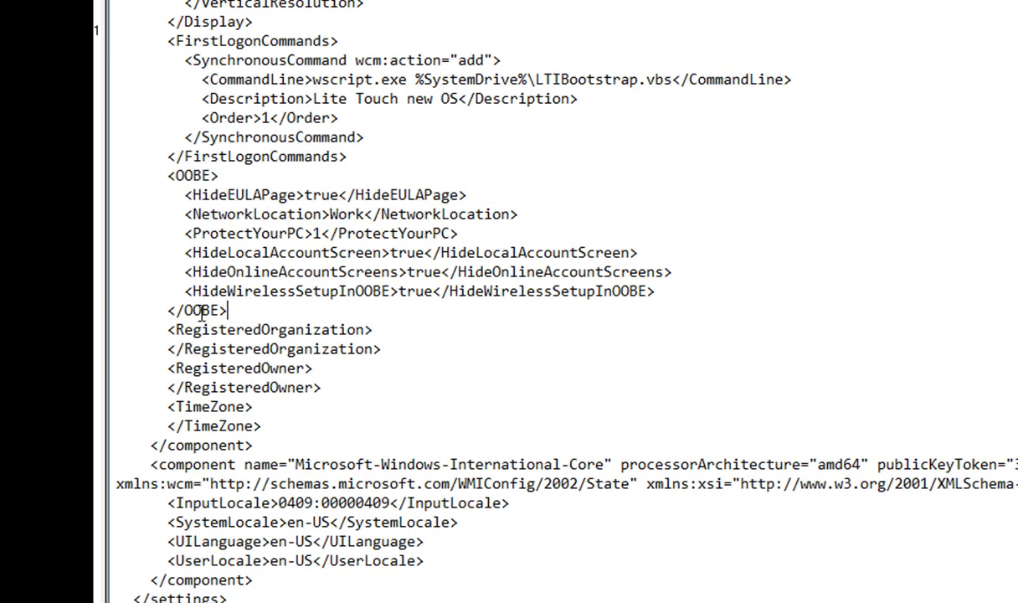
# Step: Add SkipMachineOOBE and SkipUserOOBE set to true after HideWirelessSetupInOOBE, aligned with other settings
pyautogui.click(659, 290)
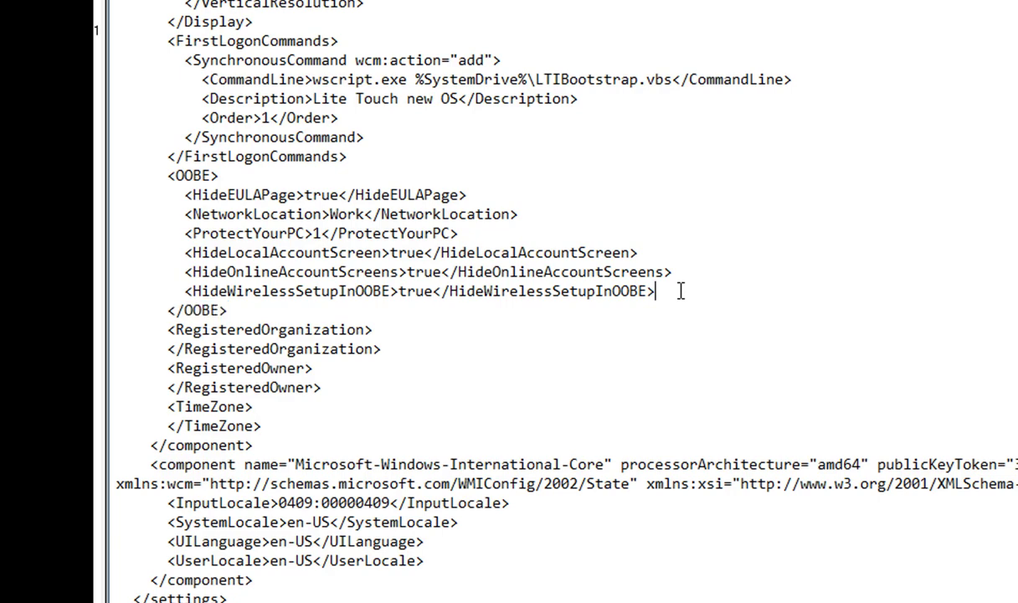
pyautogui.press('Enter')
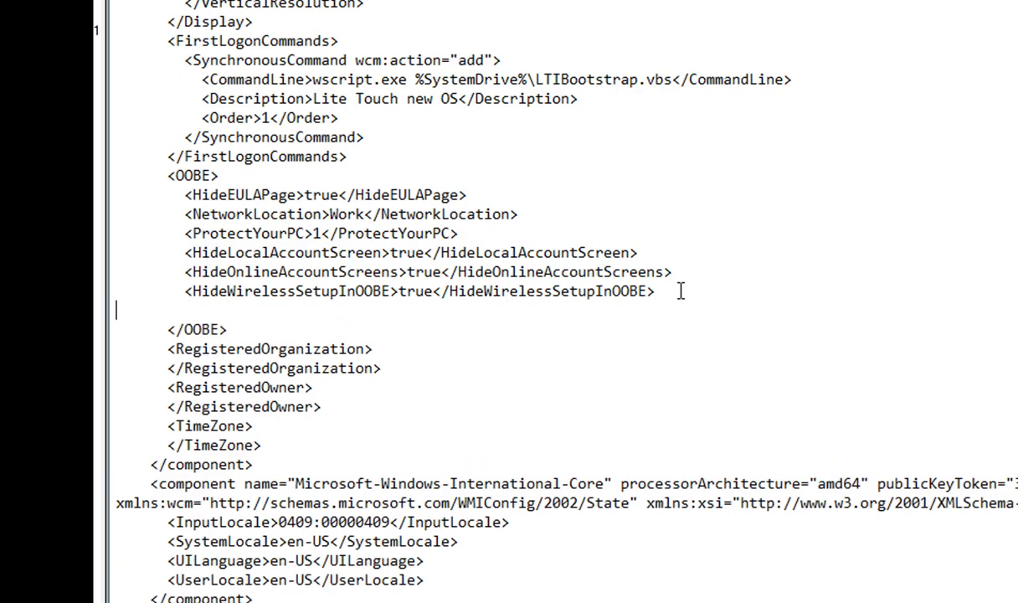
pyautogui.write('<SkipMachineOOBE>true</SkipMachineOOBE>')
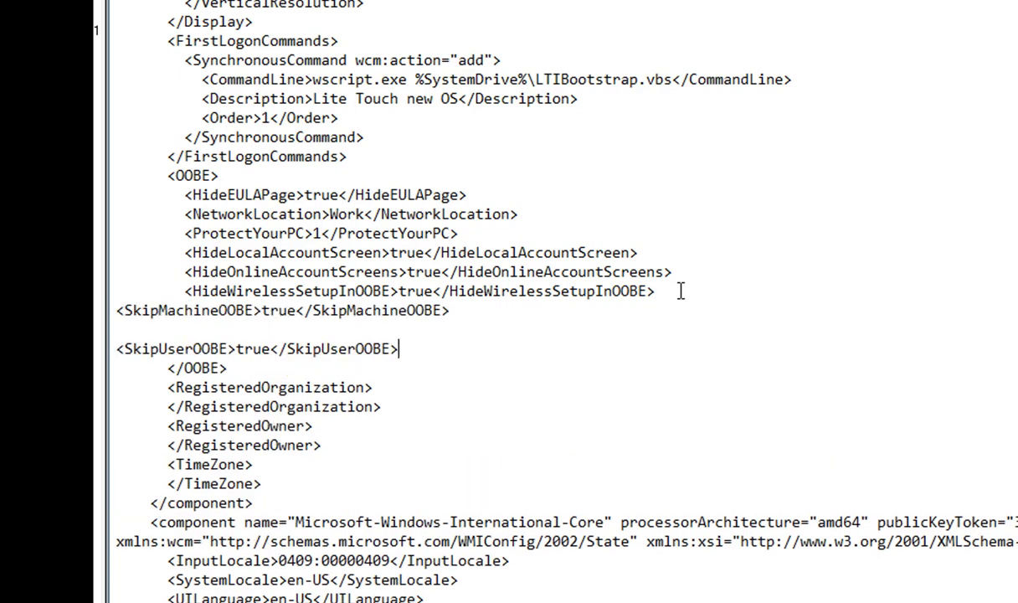
pyautogui.click(117, 314)
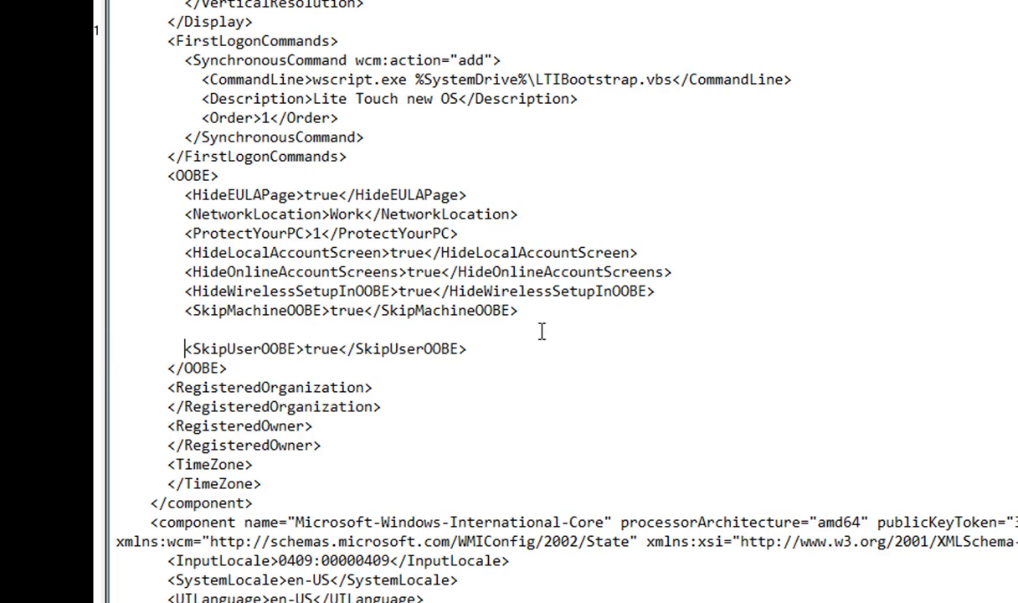
pyautogui.click(524, 309)
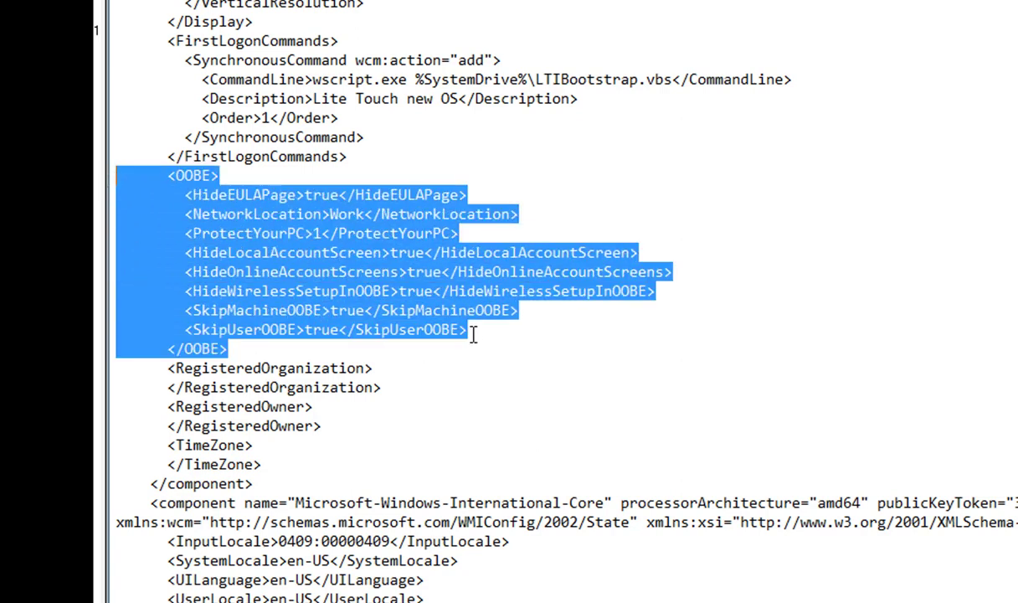
pyautogui.click(469, 330)
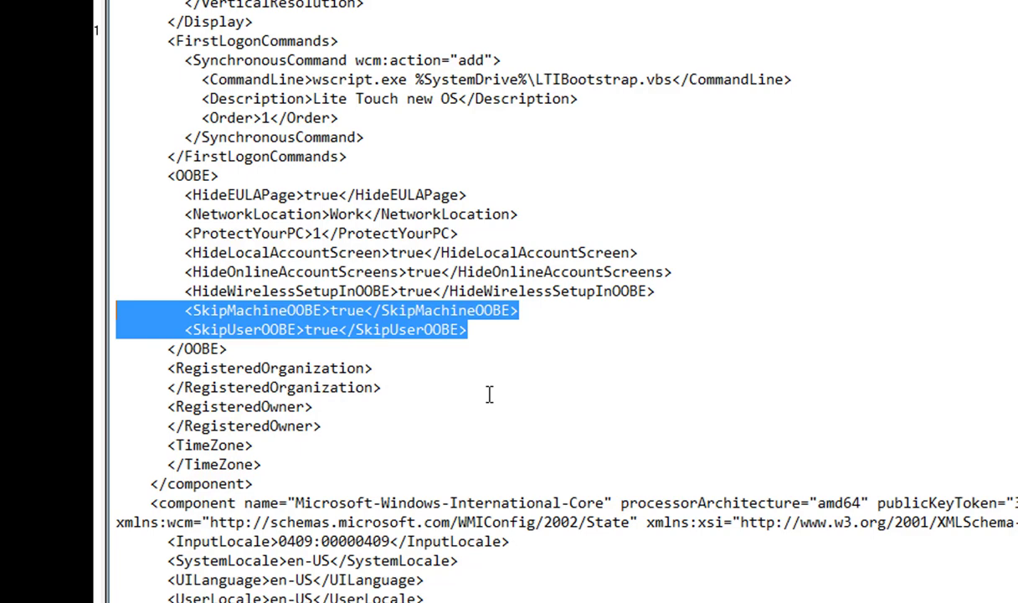
pyautogui.moveTo(247, 323)
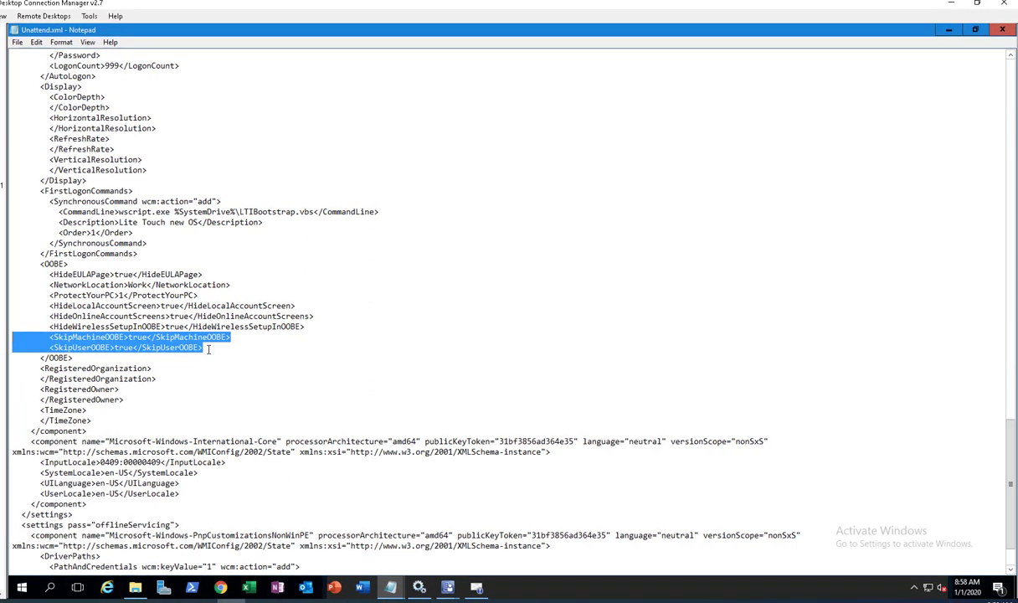
pyautogui.moveTo(41, 55)
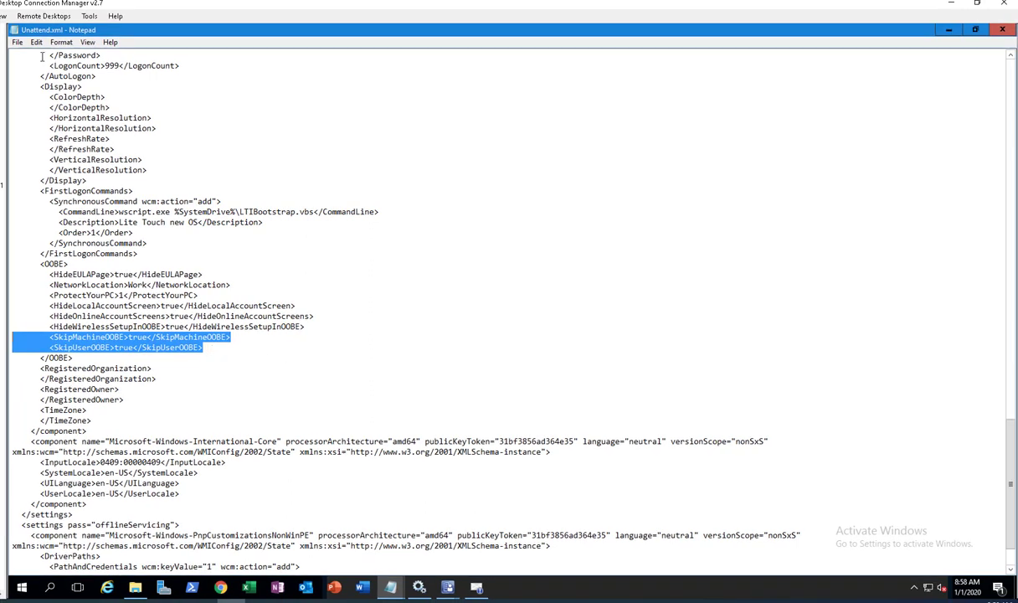